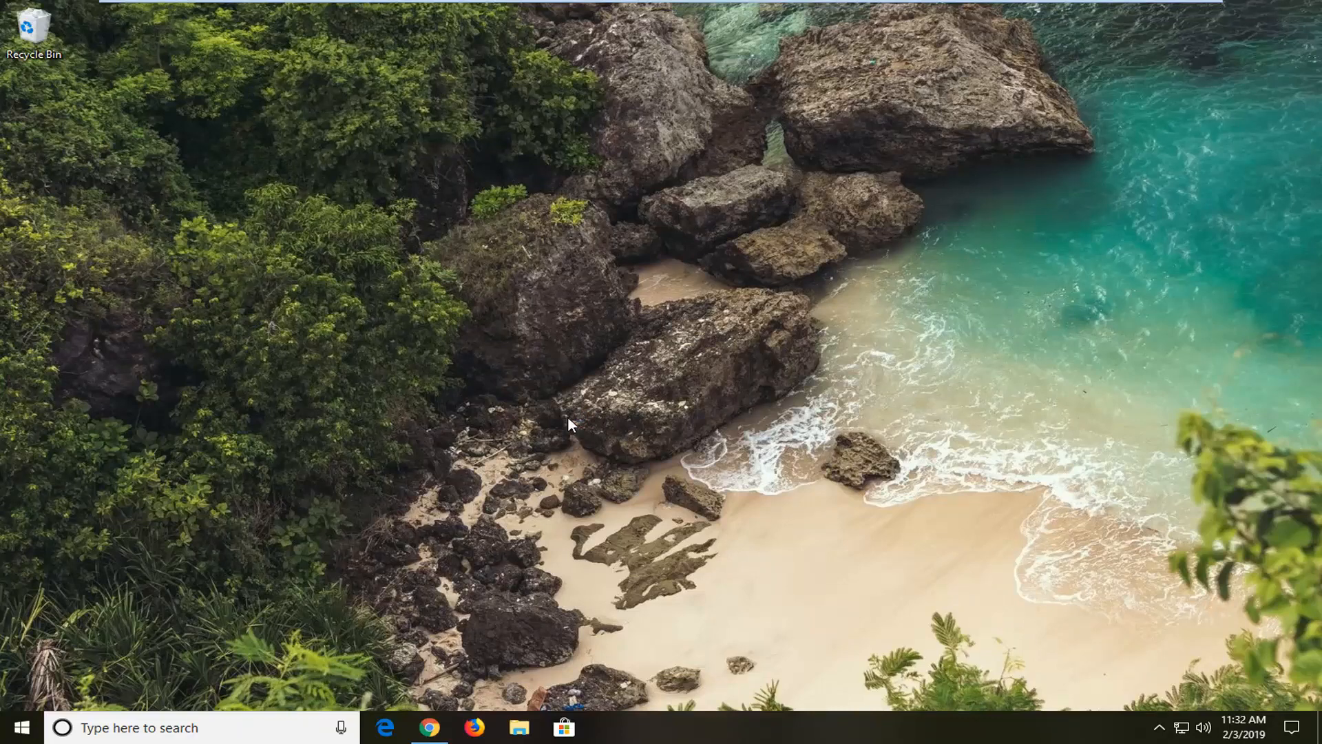
mouse_move(606, 451)
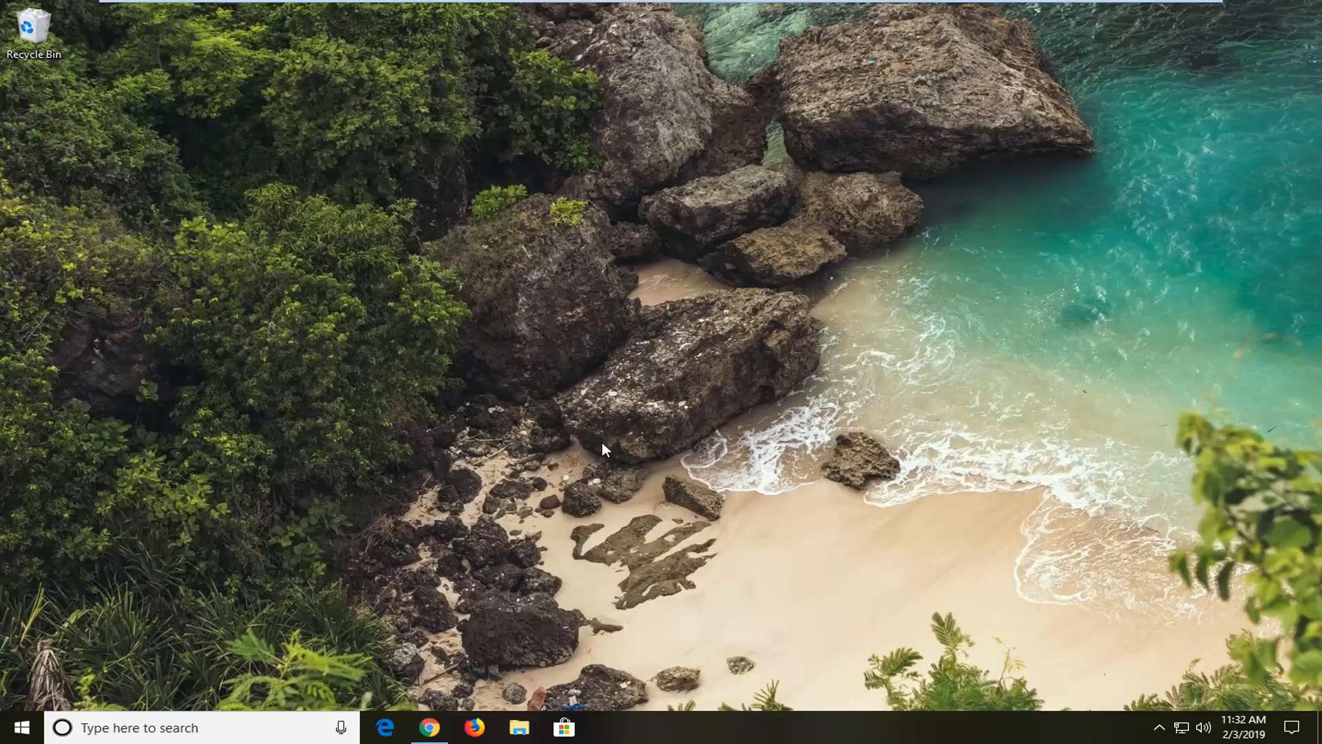
mouse_move(603, 461)
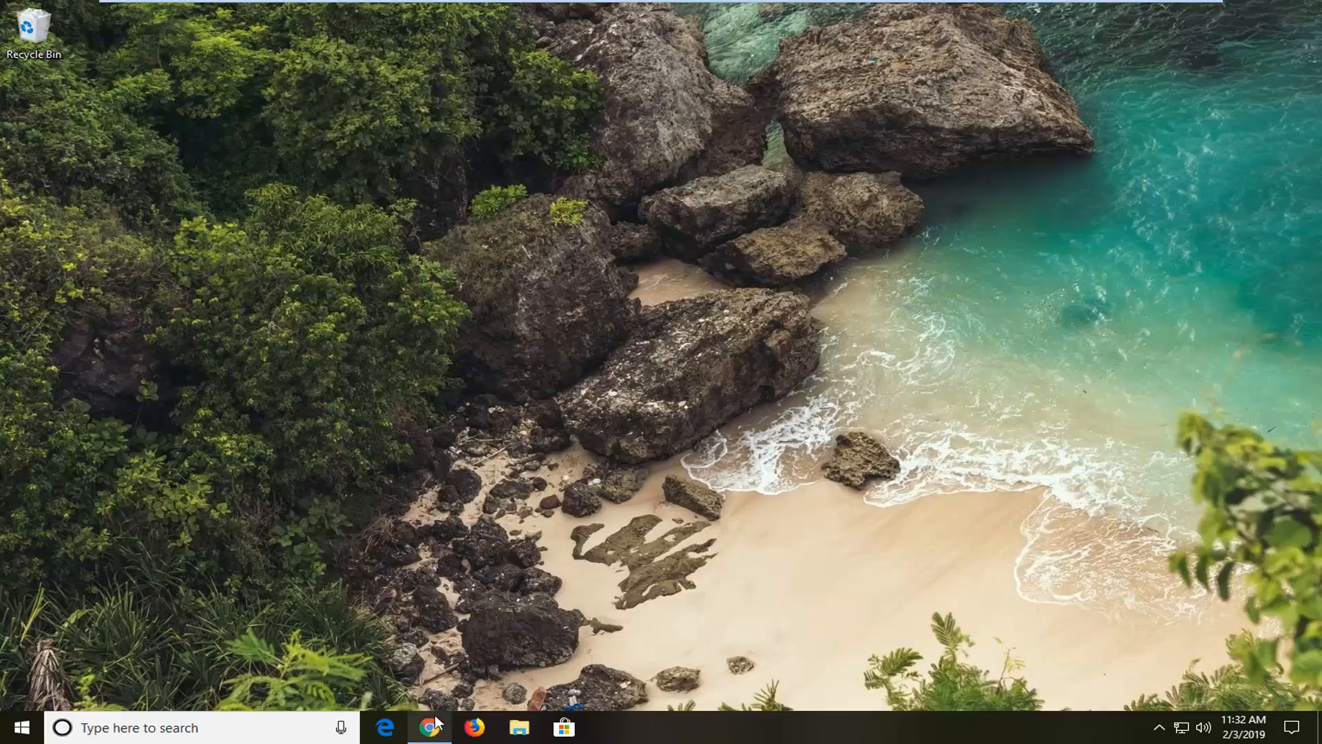
Launch Chrome from the taskbar and open its Settings page from the three-dot menu
left_click(429, 727)
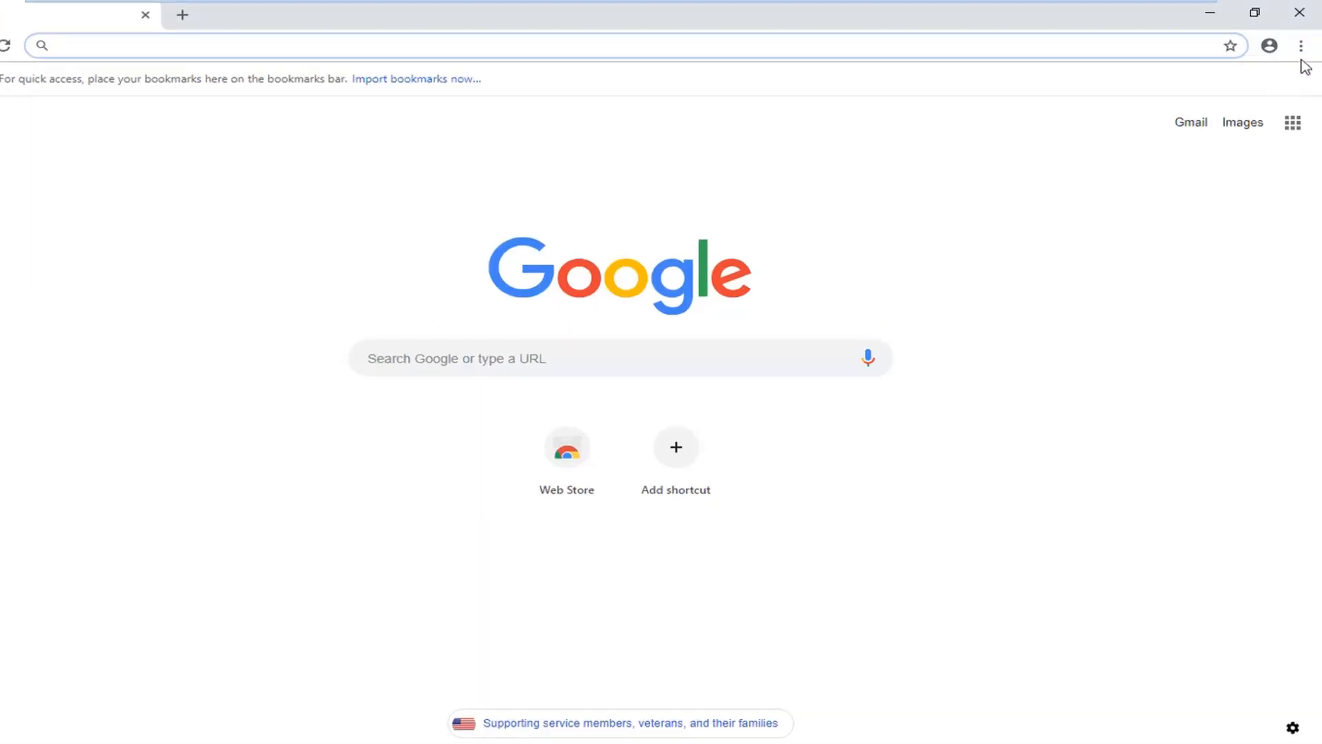
left_click(1301, 46)
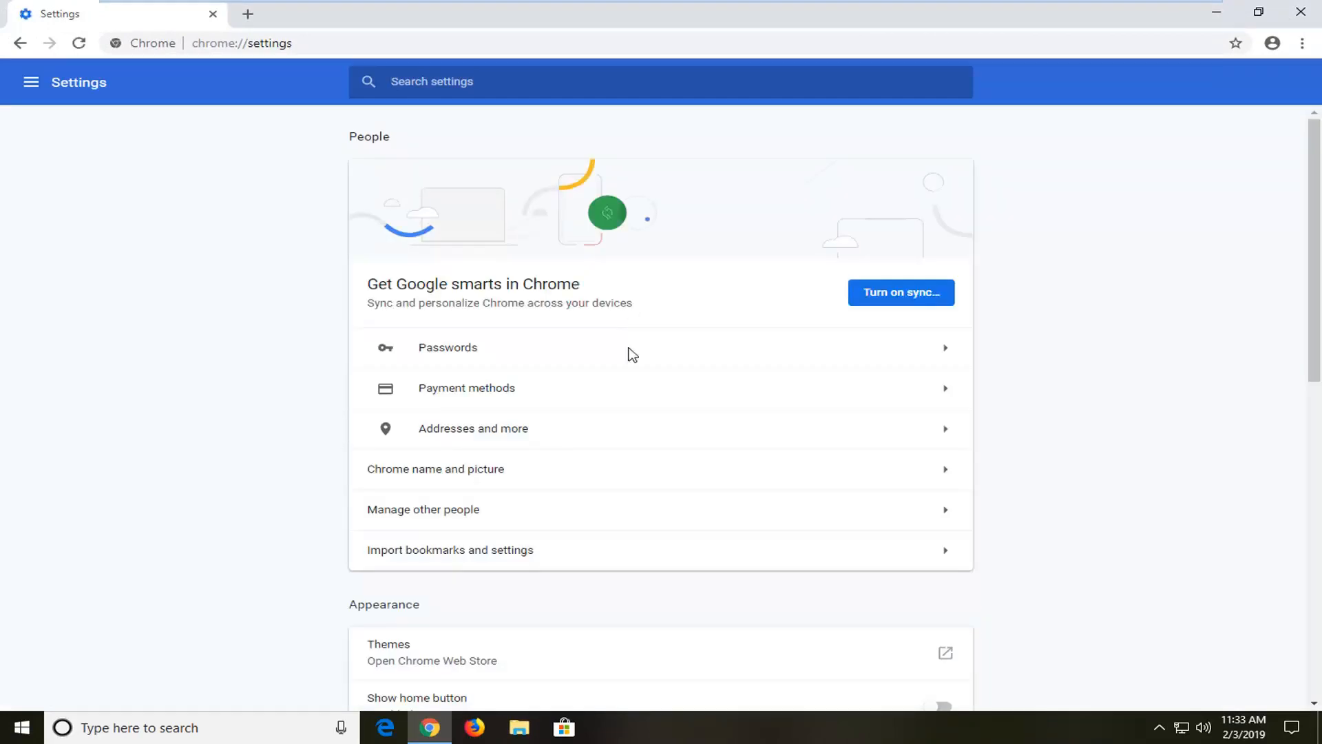
Expand Advanced settings and scroll down to the System section
scroll("down", 3)
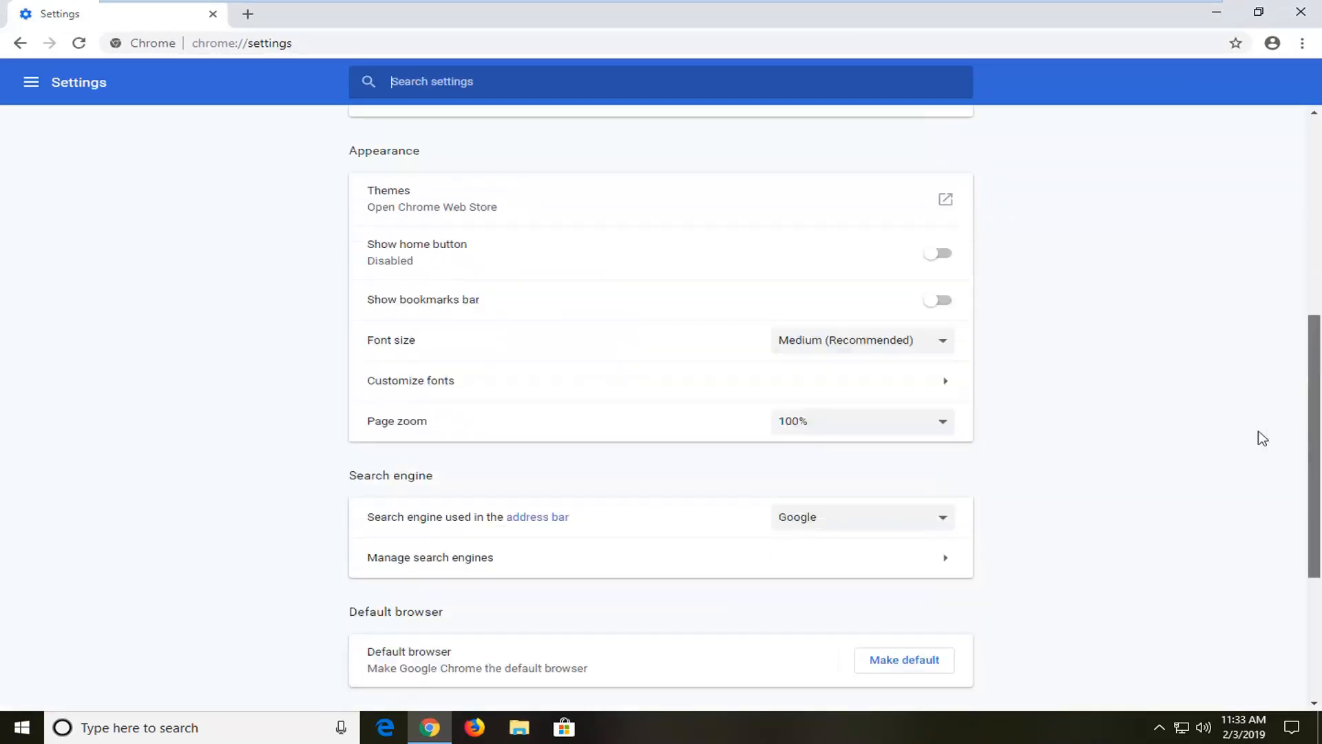
scroll("down", 3)
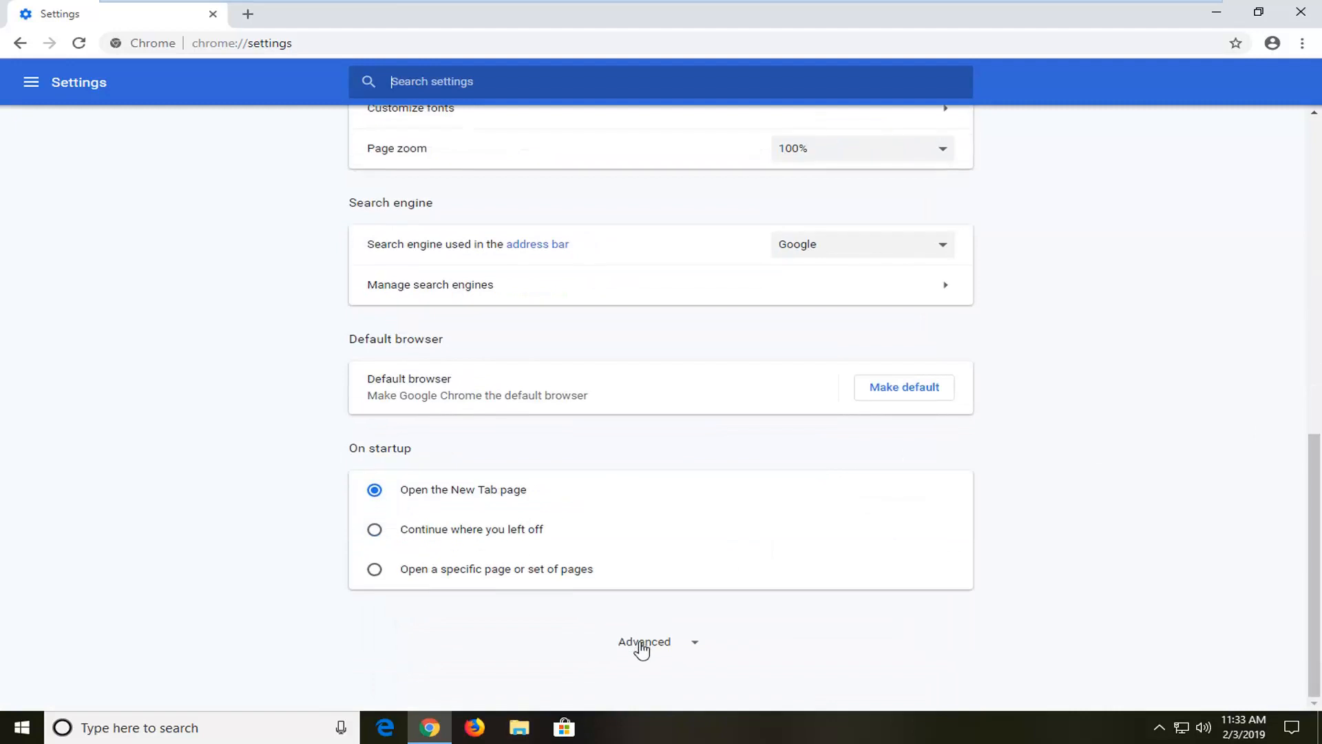
left_click(643, 642)
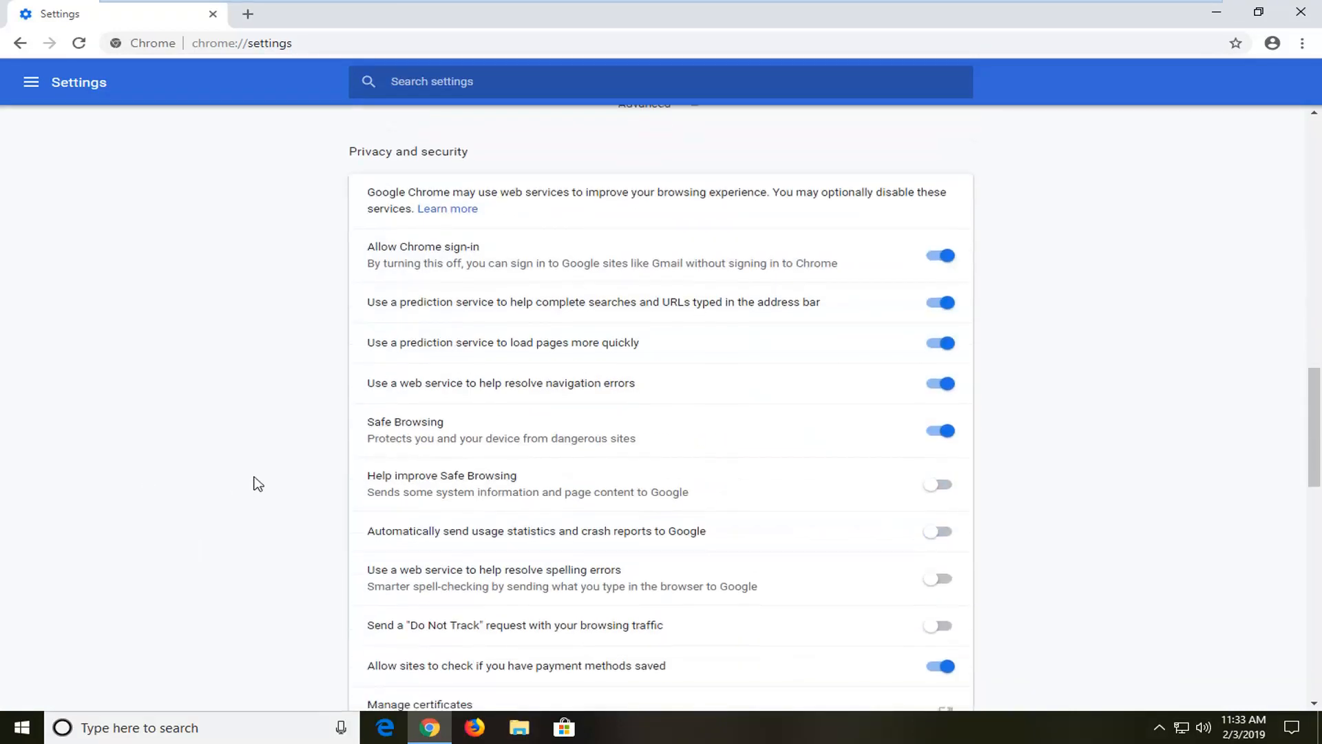
scroll("down", 3)
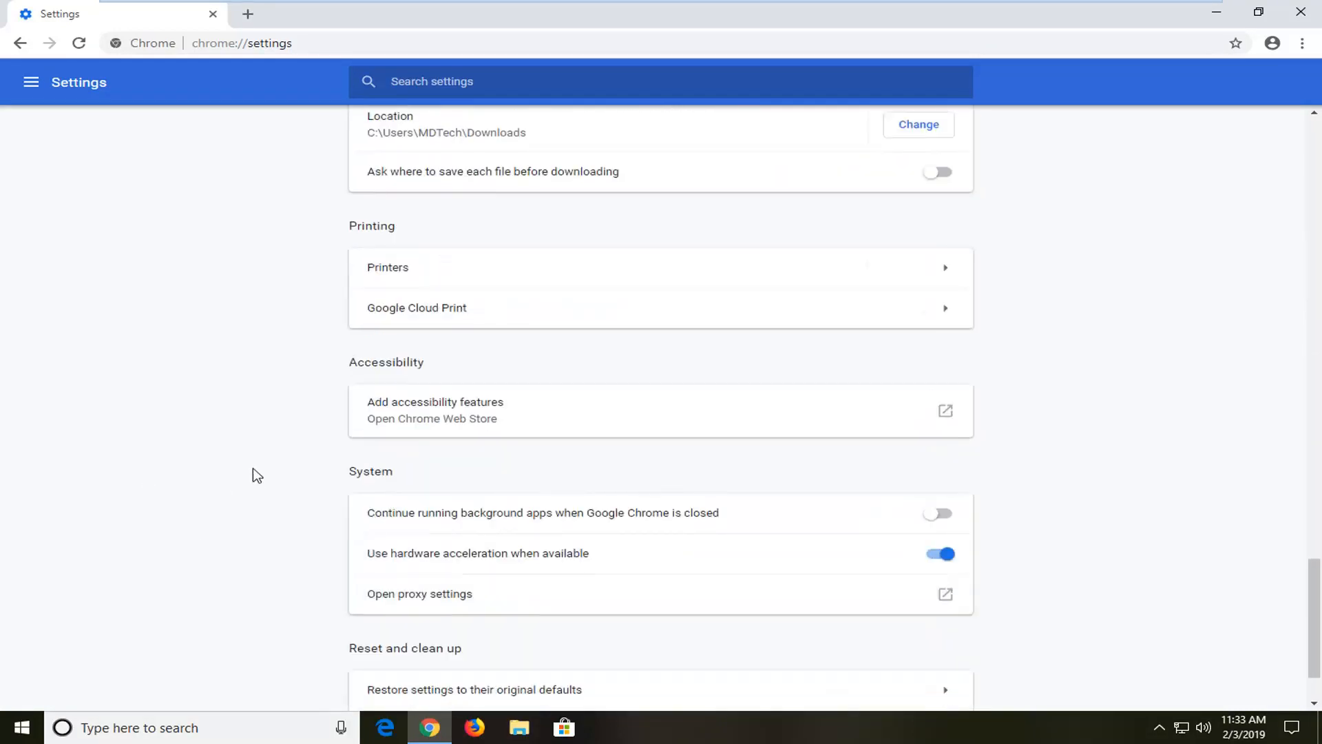
mouse_move(397, 521)
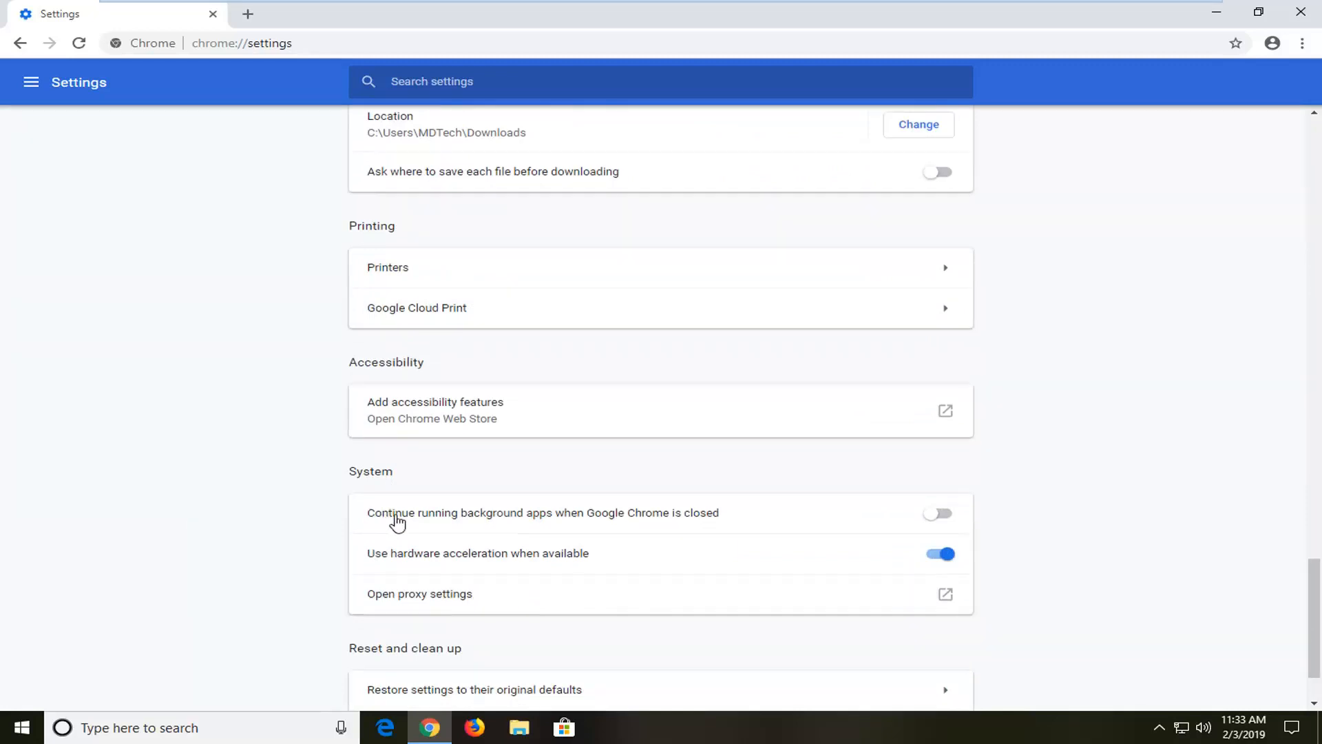
mouse_move(797, 533)
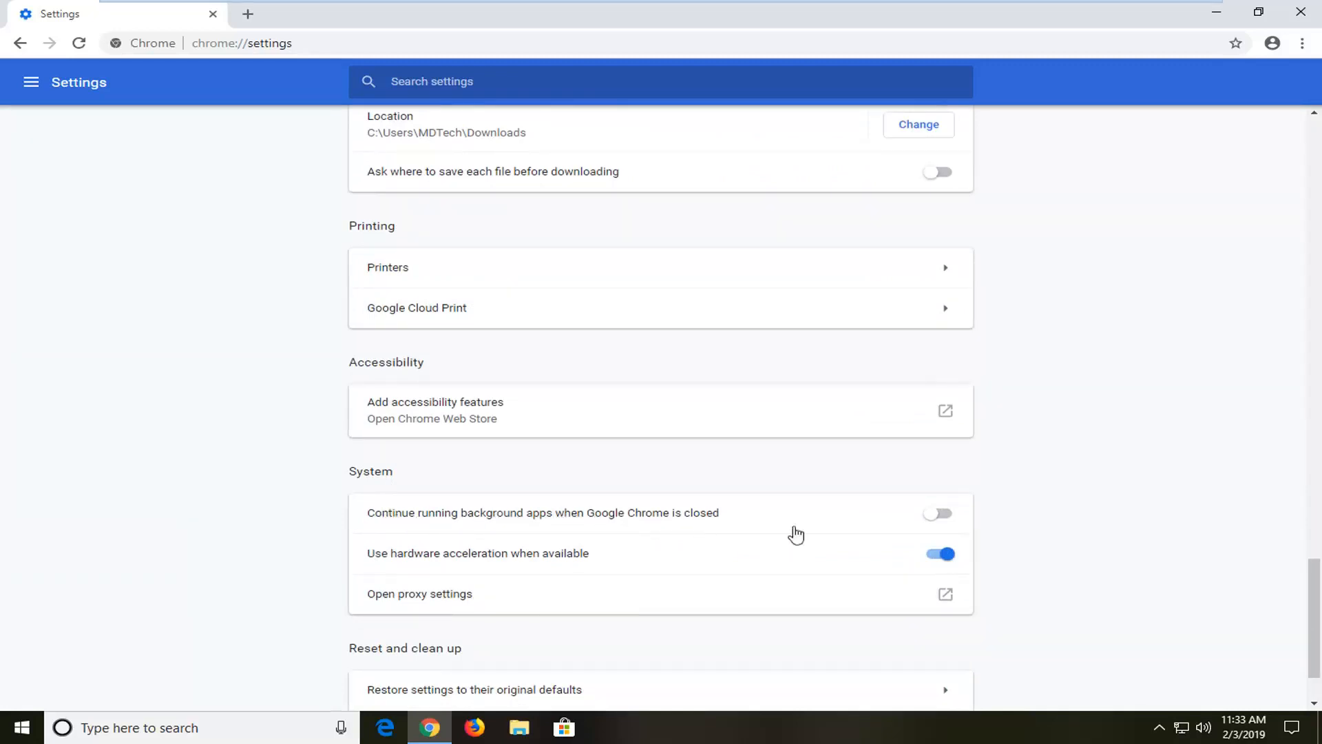
mouse_move(500, 571)
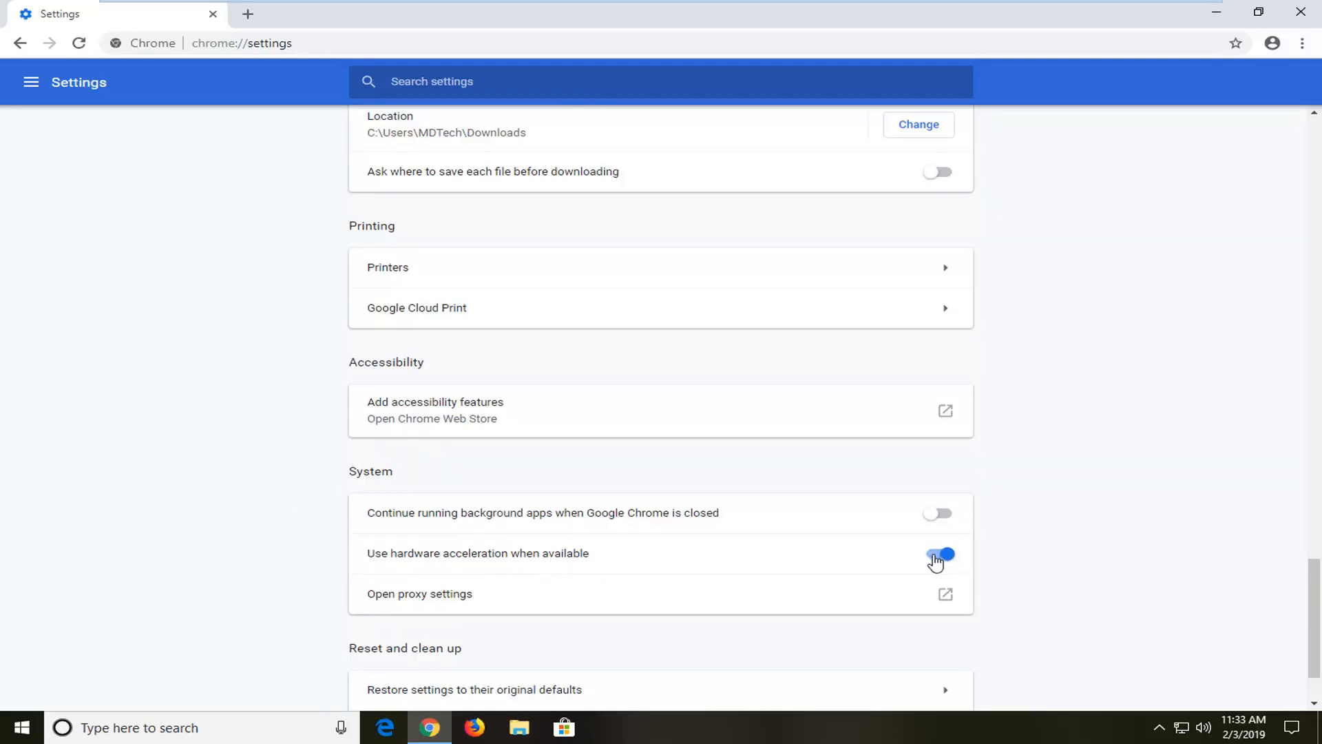
Leave 'Use hardware acceleration when available' off and relaunch Chrome
left_click(939, 553)
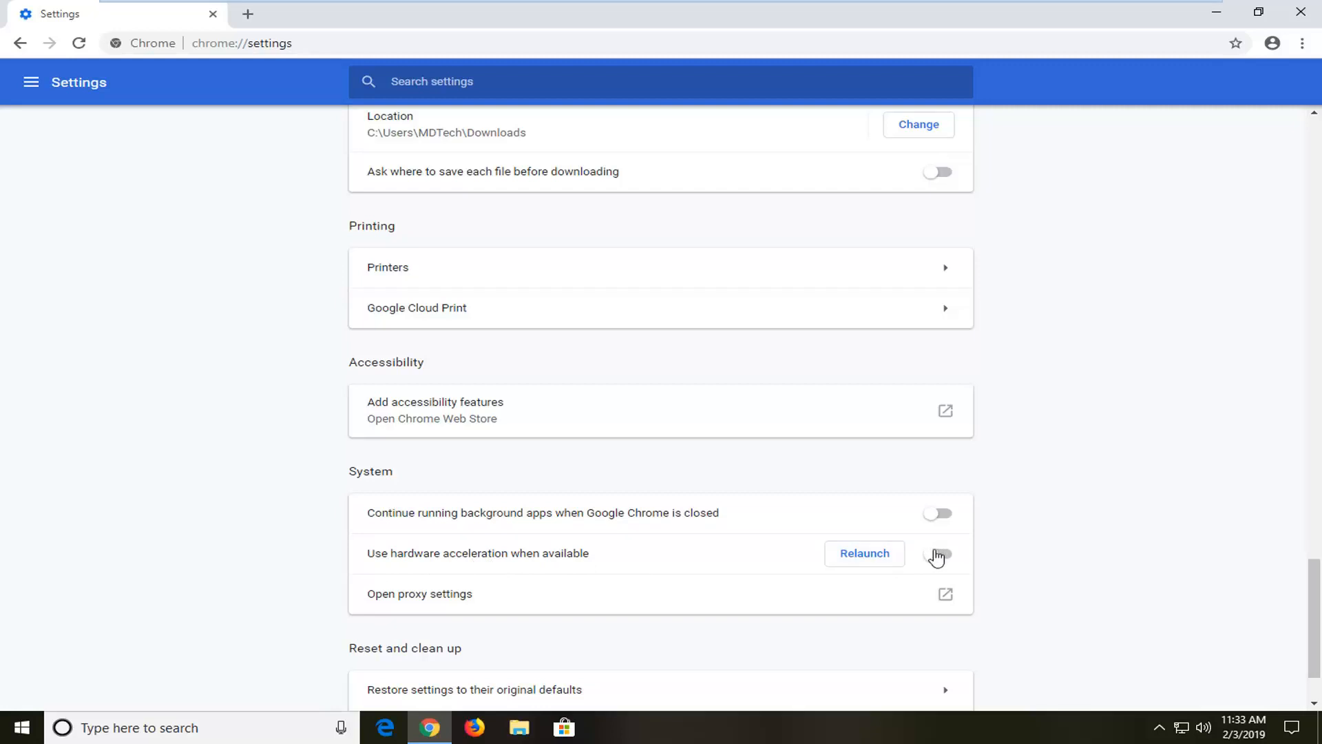
left_click(938, 558)
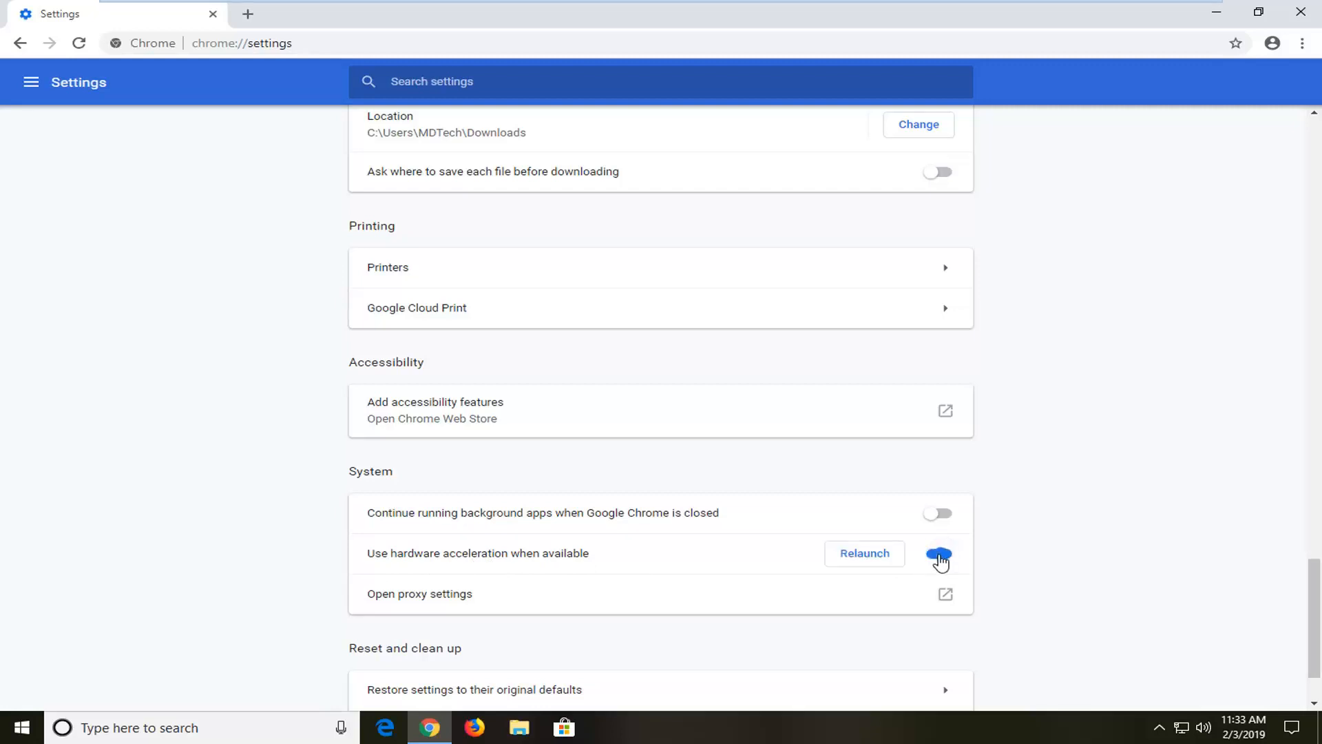
left_click(938, 553)
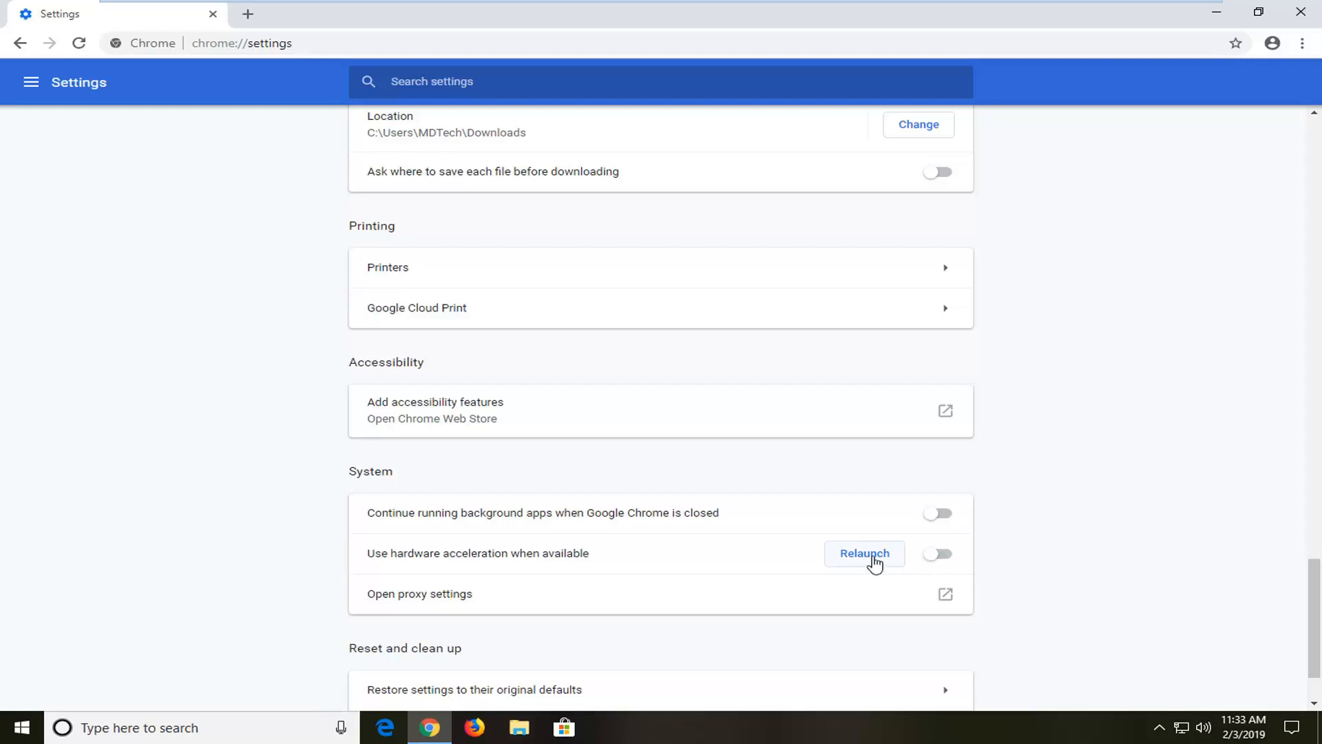
left_click(864, 553)
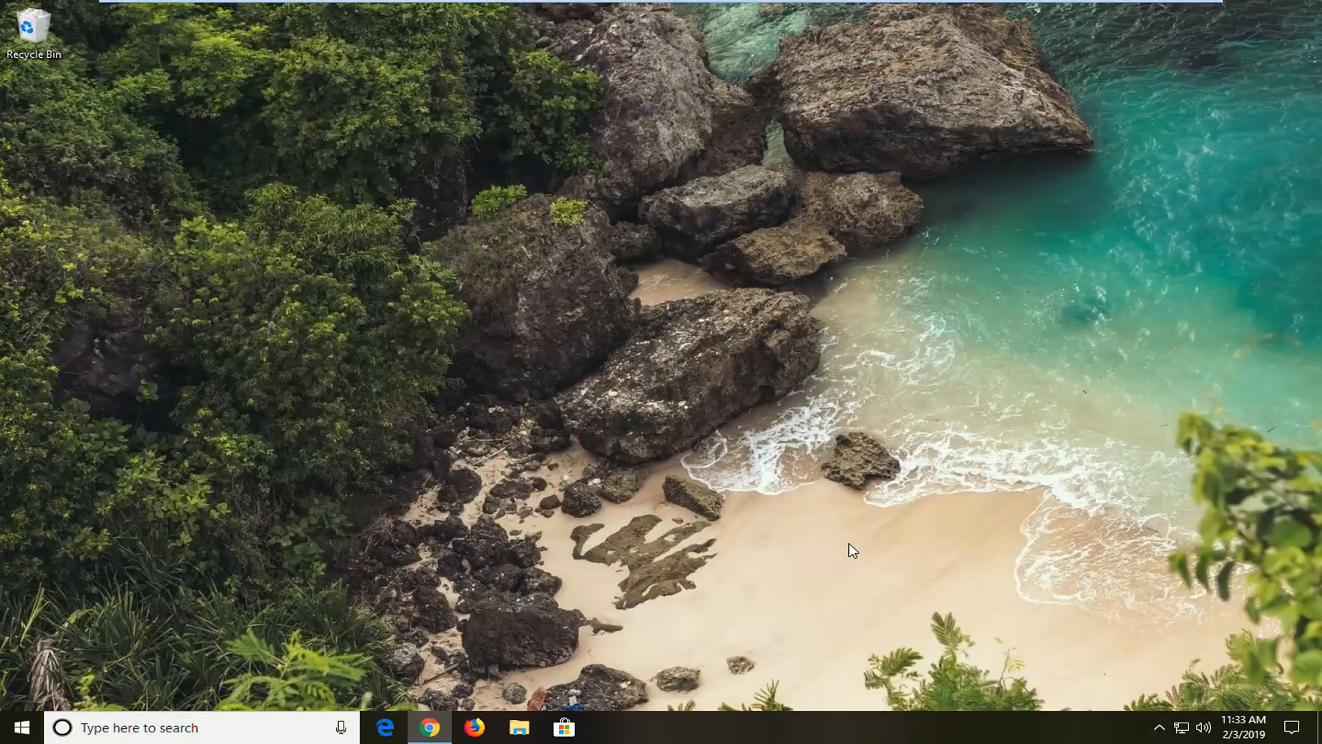